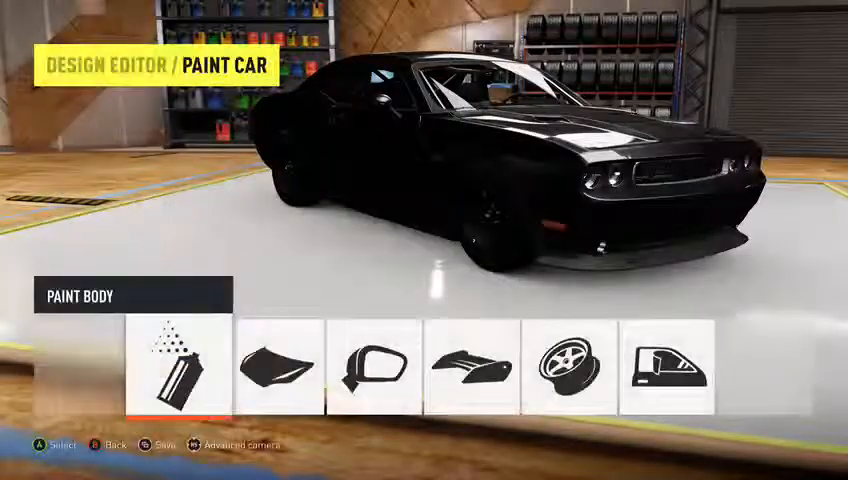
- Apply the Two-Tone Polished special colour to the car body, shifting black to deep purple
click(182, 364)
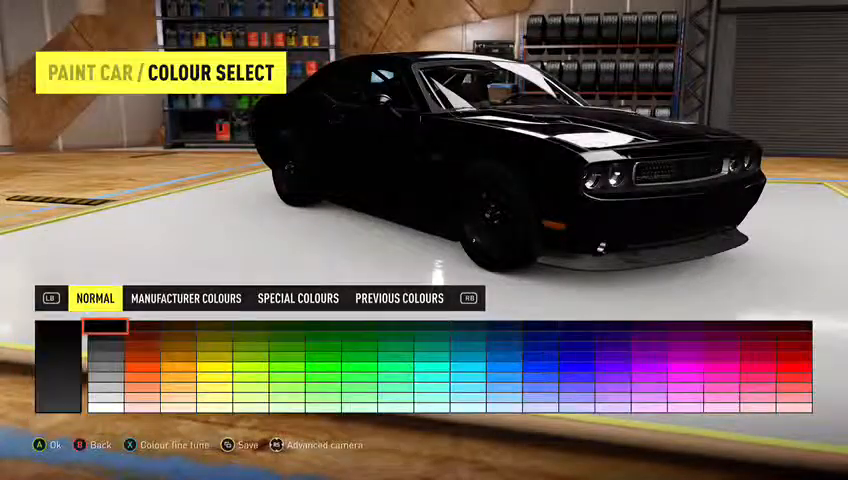
click(296, 298)
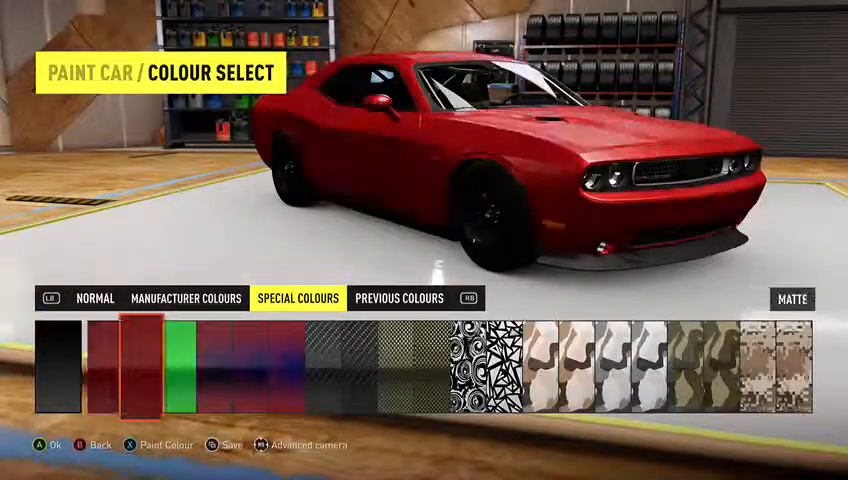
click(204, 376)
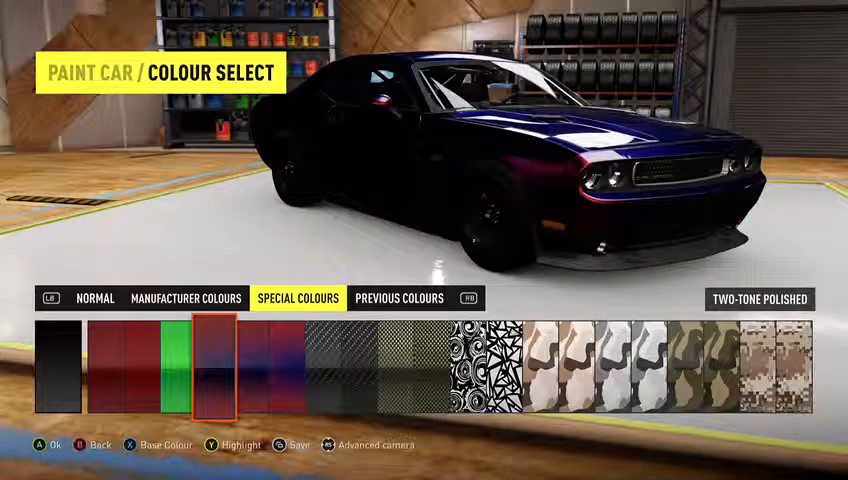
click(60, 376)
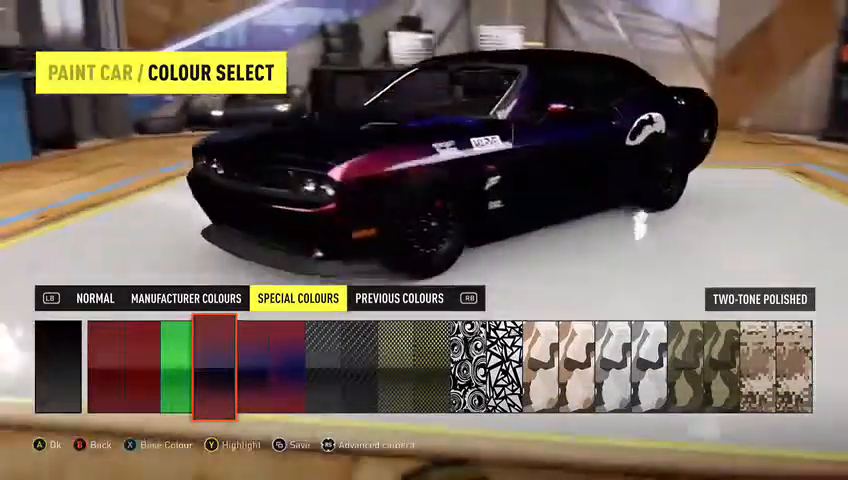
- Enter the Design Editor to work on the traced Venom outline with its black head and circle
click(58, 370)
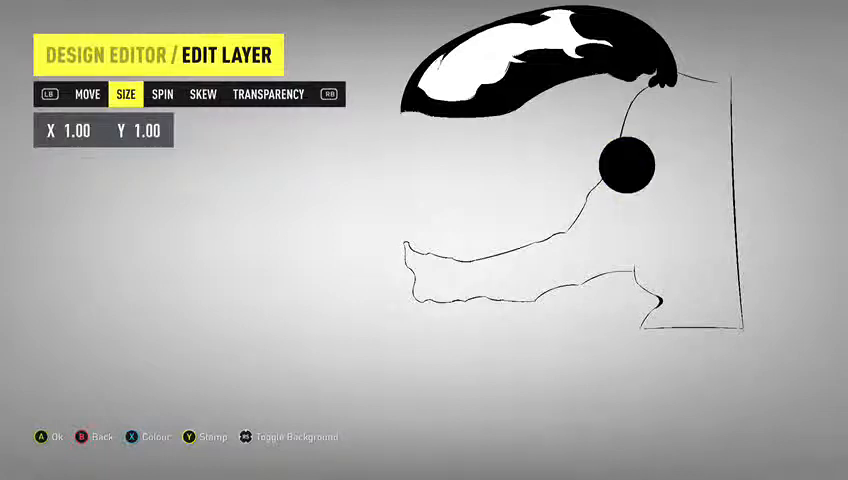
- Rotate, narrow and angle the black circle layer so it sits along the head's edge
click(160, 94)
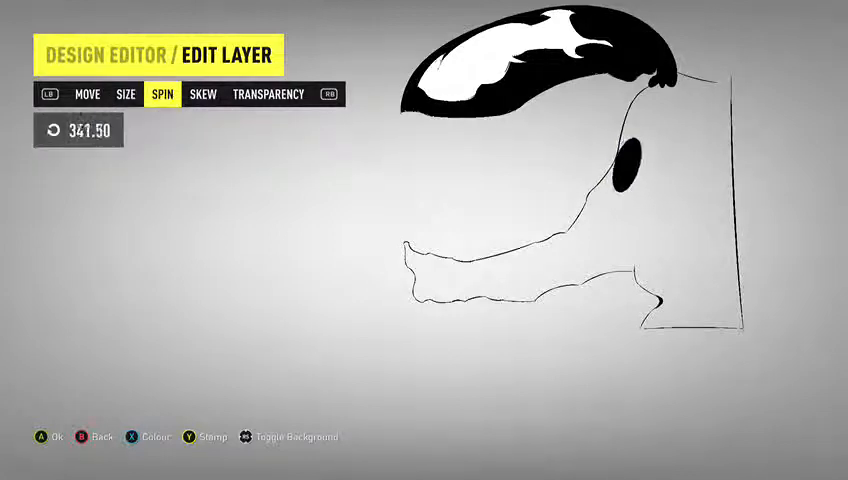
click(88, 94)
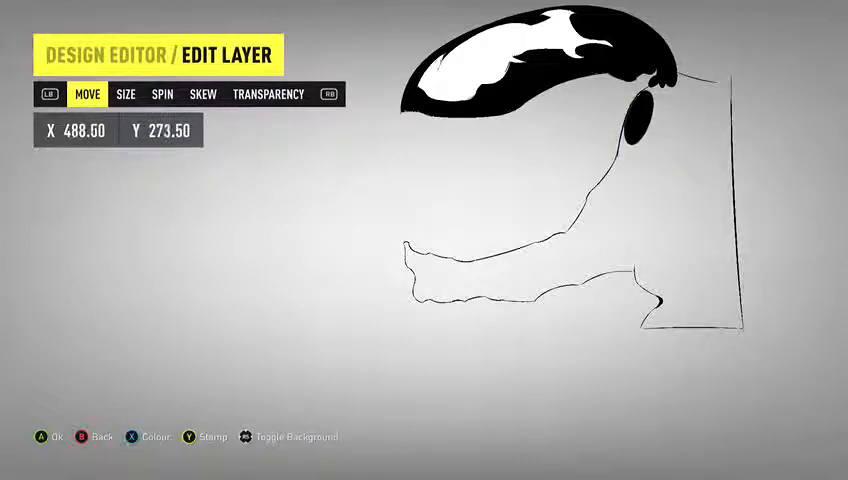
click(126, 94)
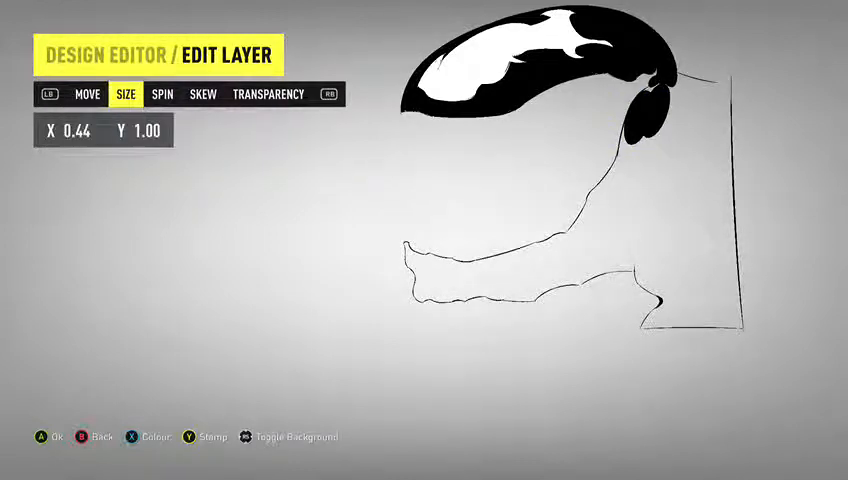
click(88, 94)
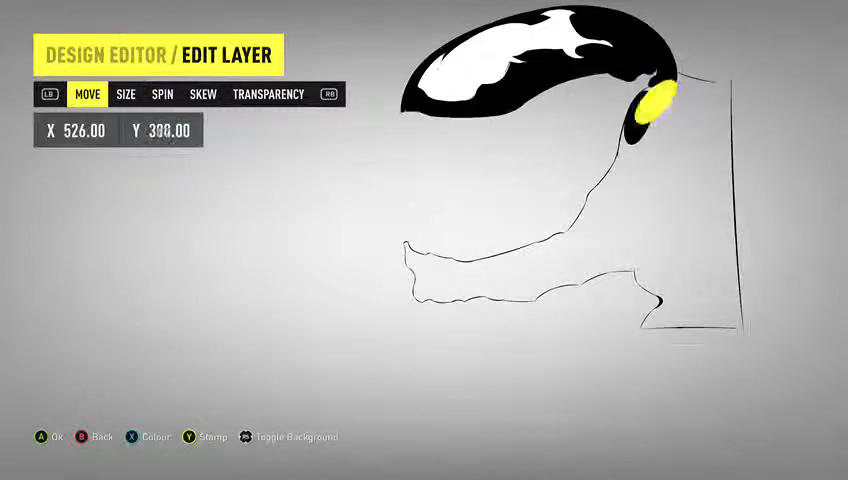
click(126, 94)
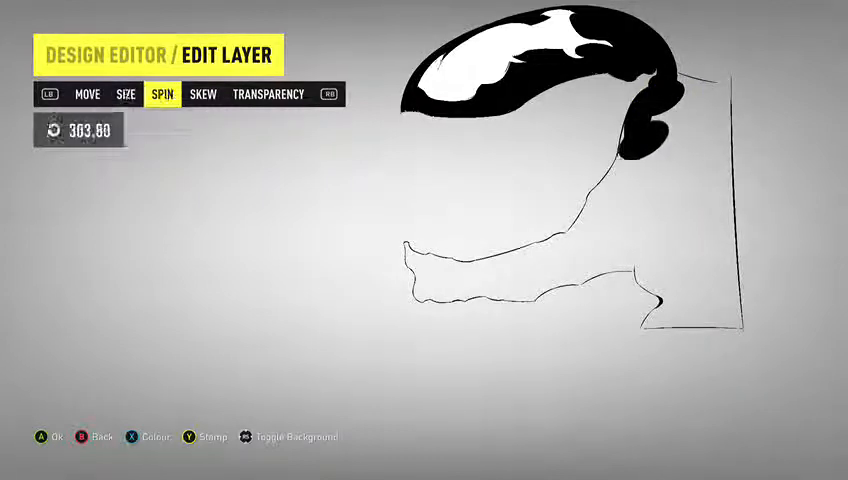
- Fit further black shapes down the outline's right side, resizing and rotating each to follow it
click(88, 94)
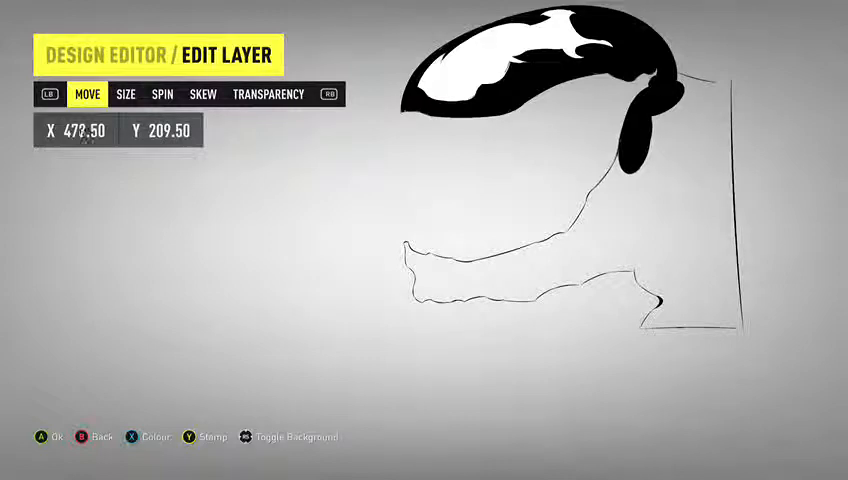
click(126, 94)
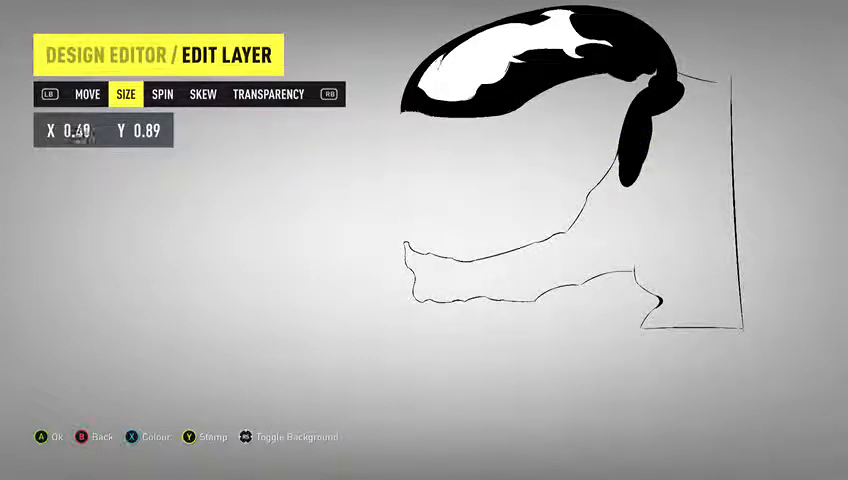
click(88, 94)
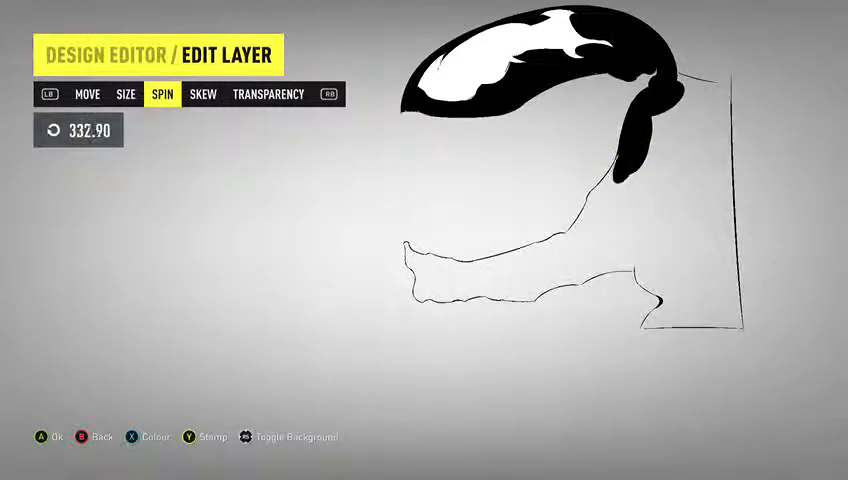
click(88, 94)
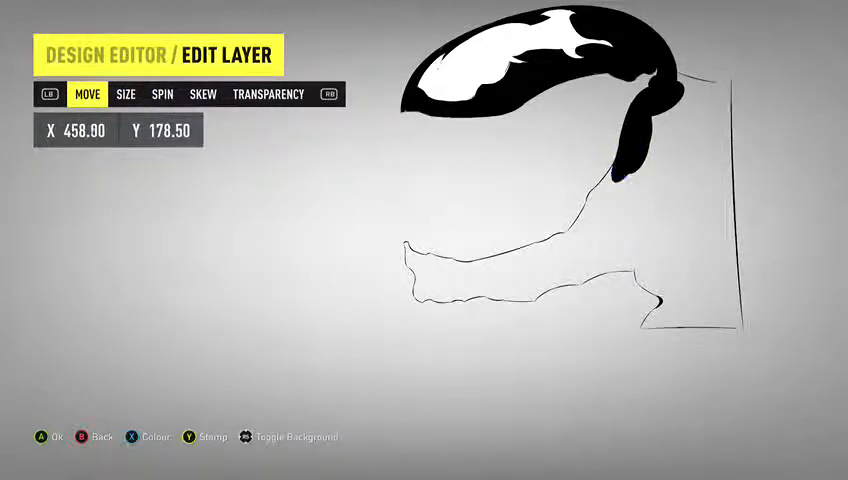
click(160, 94)
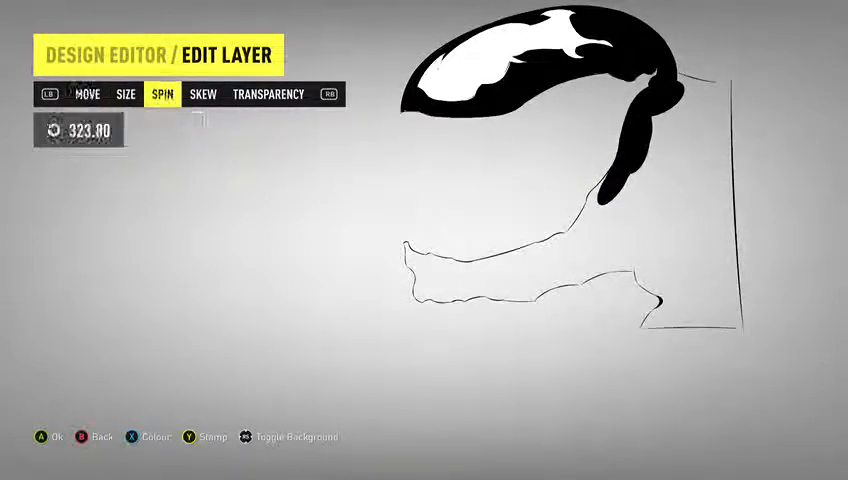
click(88, 94)
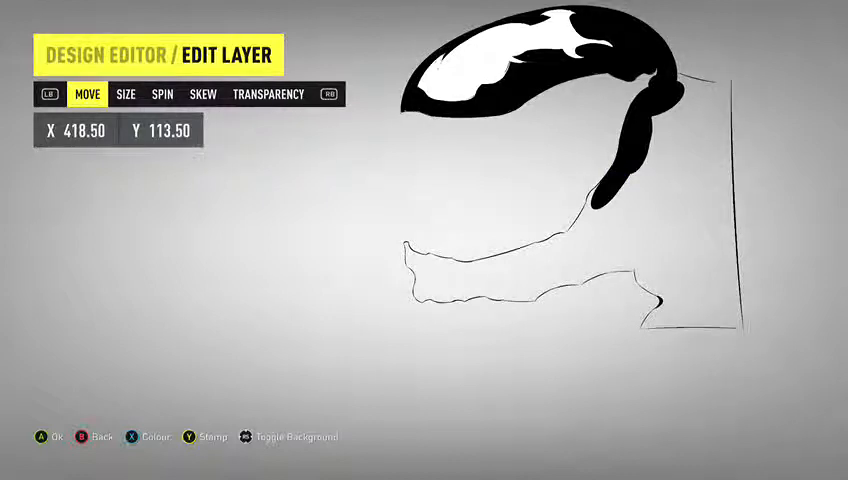
click(160, 94)
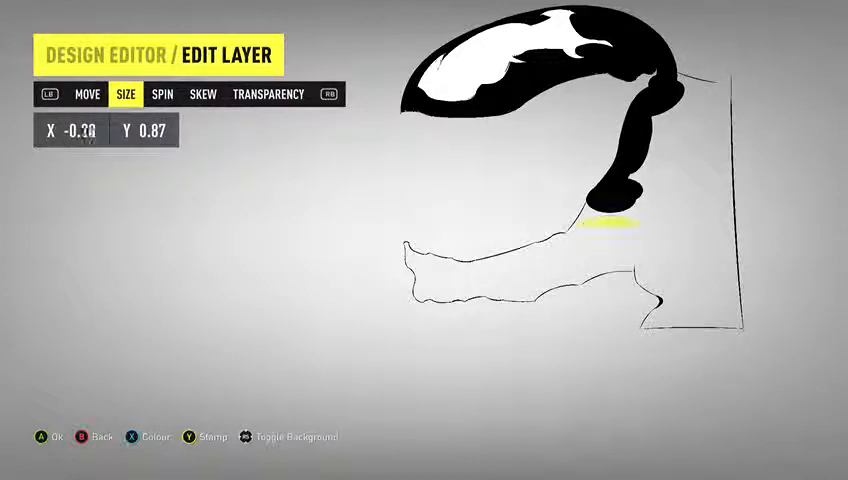
- Place a black shape at the jaw corner and angle a long thin stroke along the lower jaw line
click(160, 94)
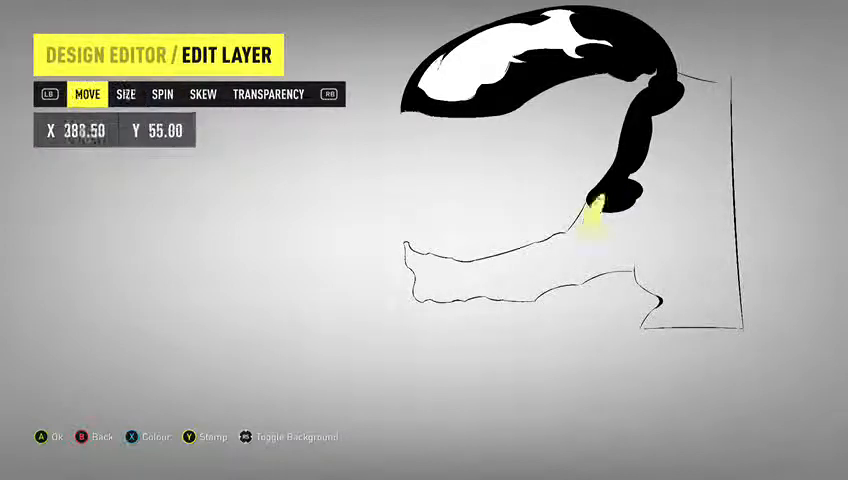
click(124, 94)
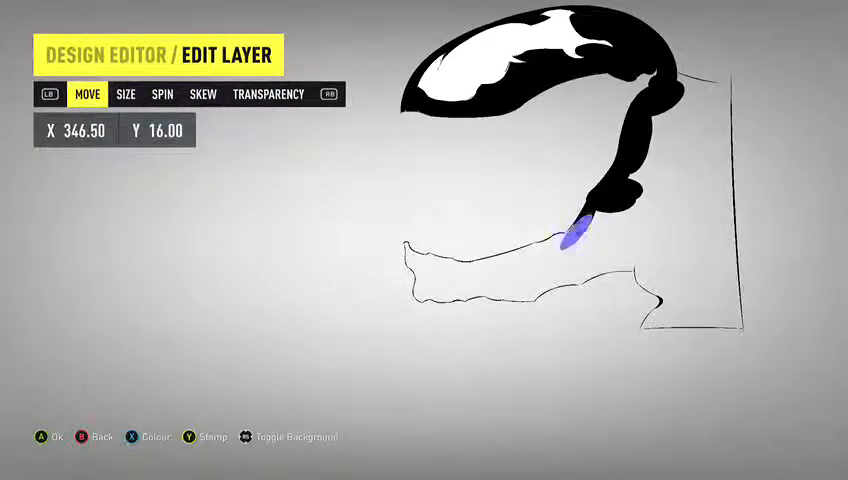
click(160, 94)
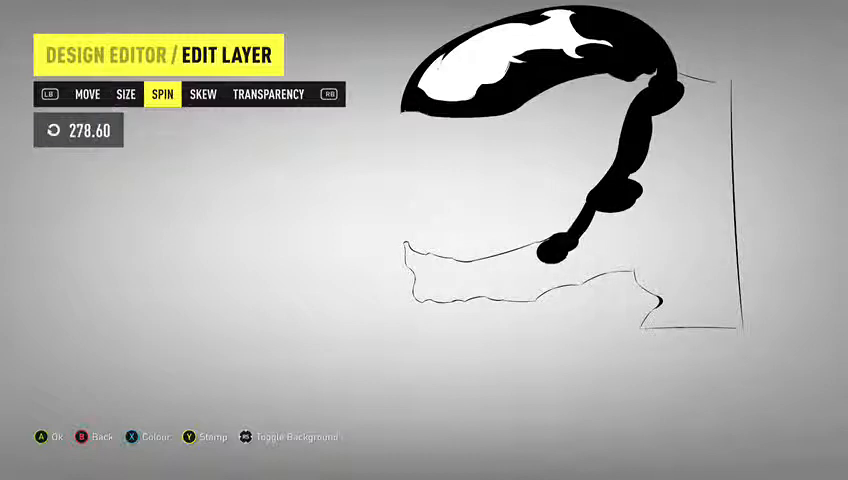
click(124, 94)
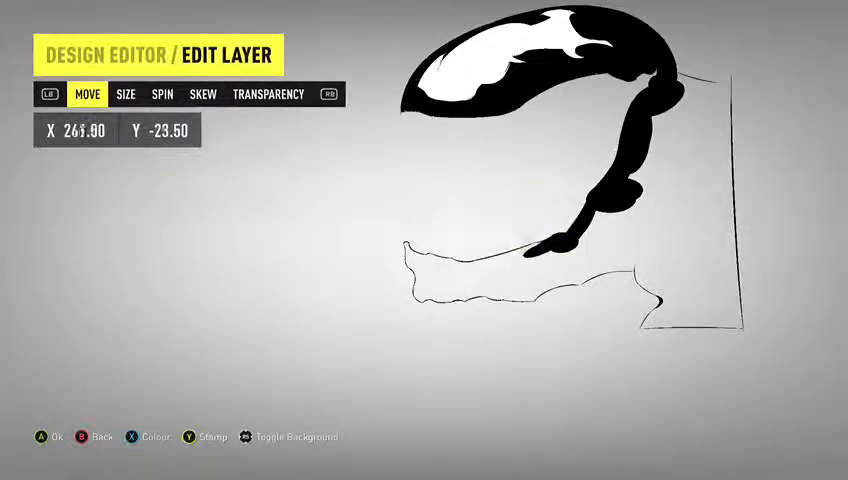
click(126, 94)
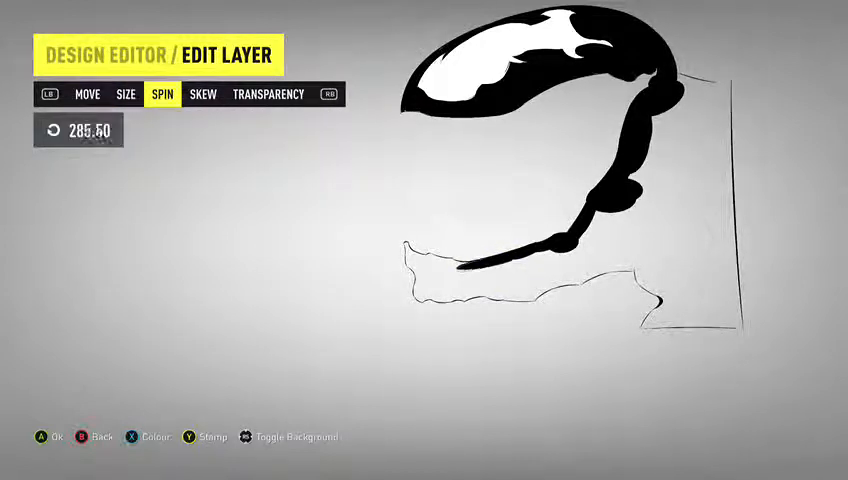
- Shift the thin jaw shape leftward and fit small black layers toward the jaw tip
click(88, 94)
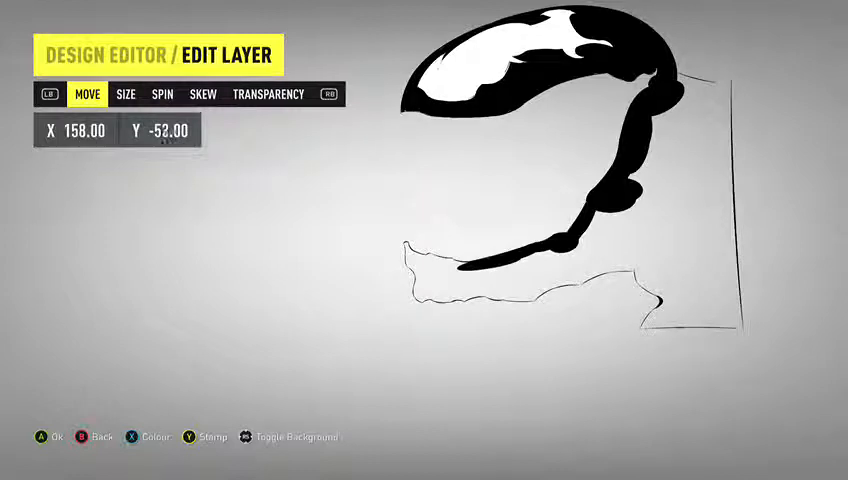
click(126, 94)
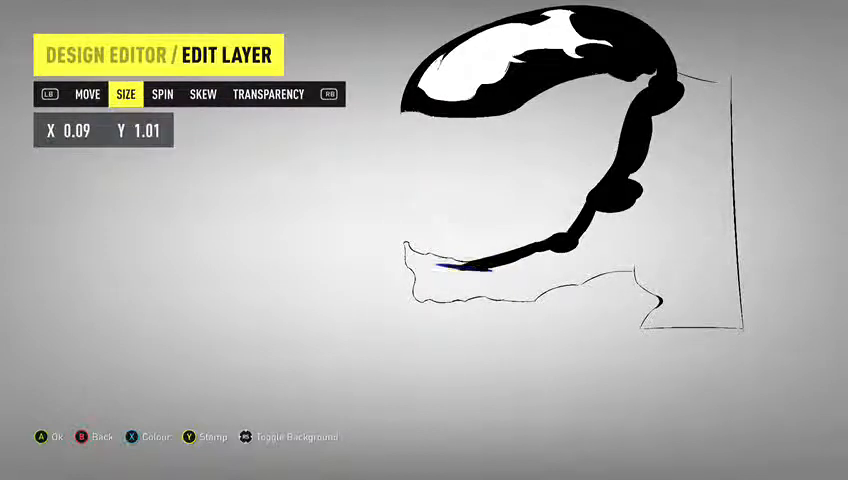
click(86, 94)
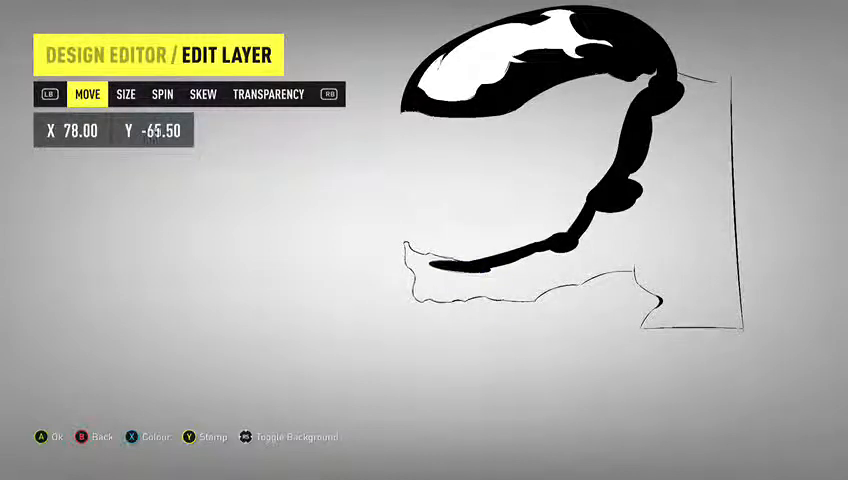
click(126, 94)
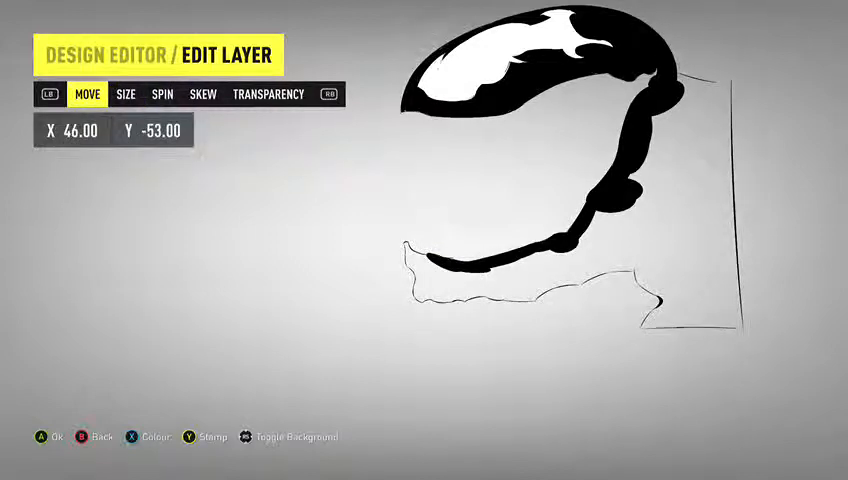
key(down)
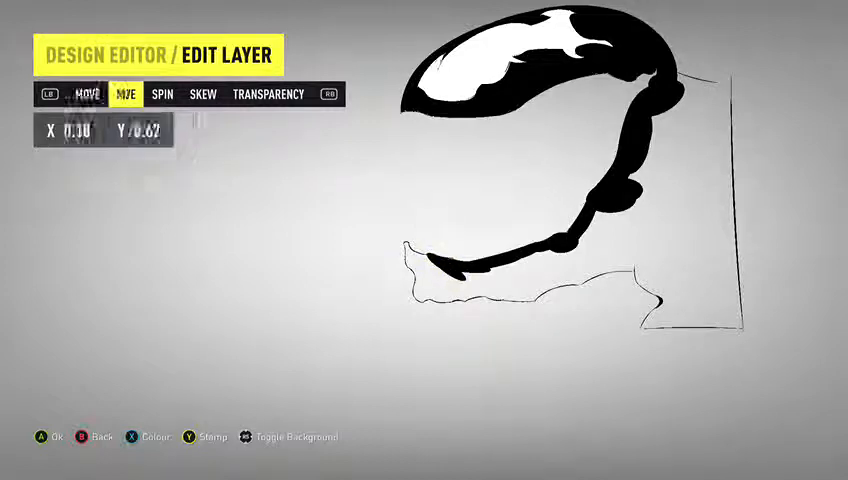
click(124, 94)
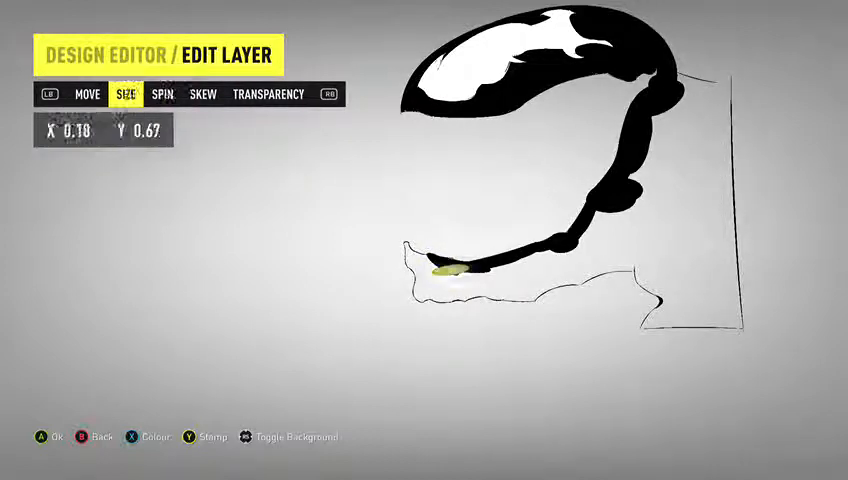
click(88, 94)
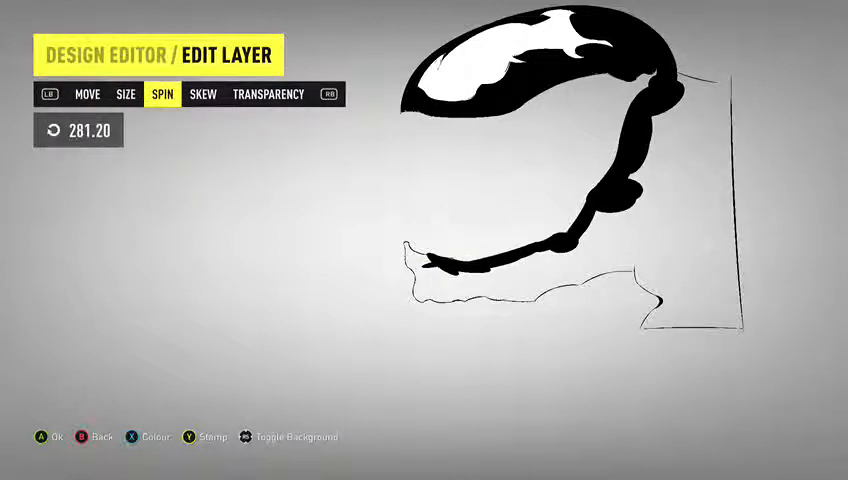
click(88, 94)
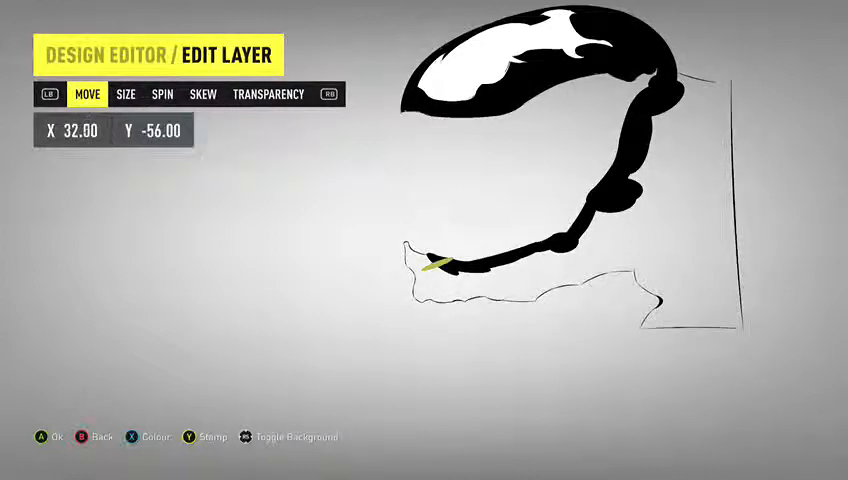
click(162, 94)
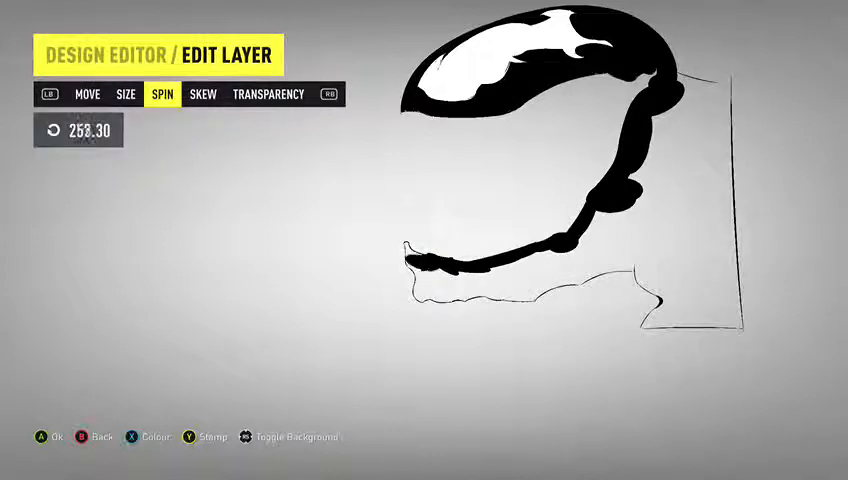
click(88, 94)
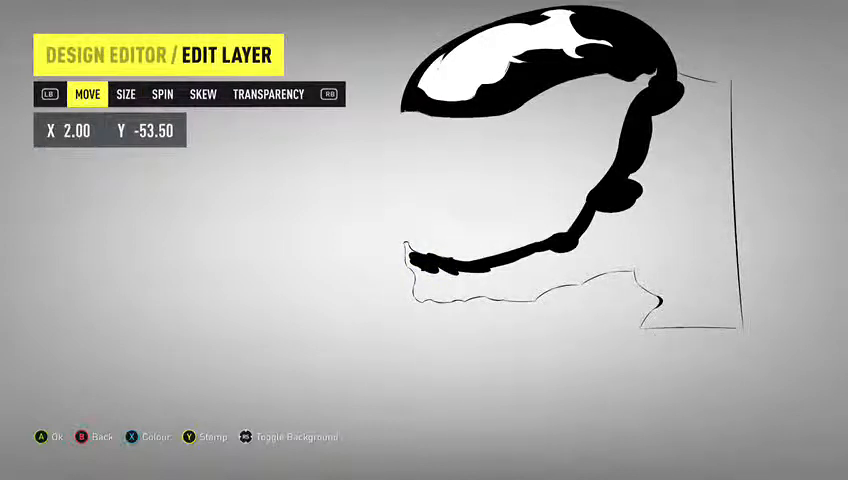
- Move, size and spin more small black pieces so they curl around the jaw's left tip
click(126, 94)
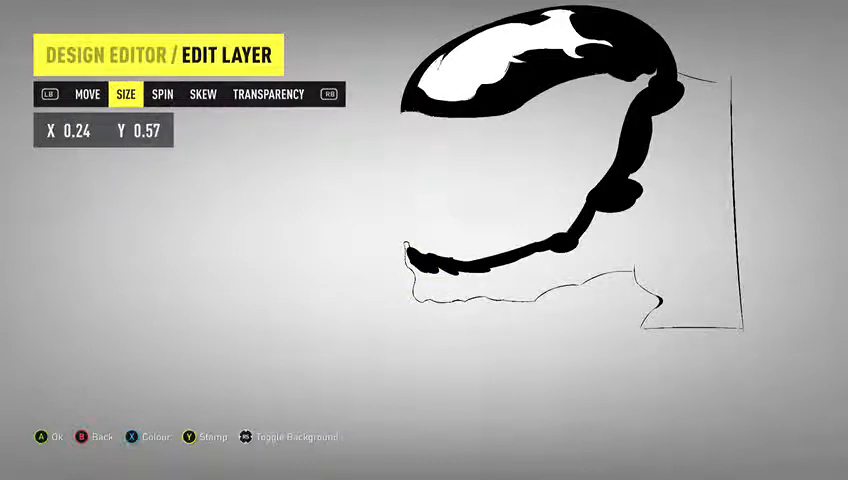
click(88, 94)
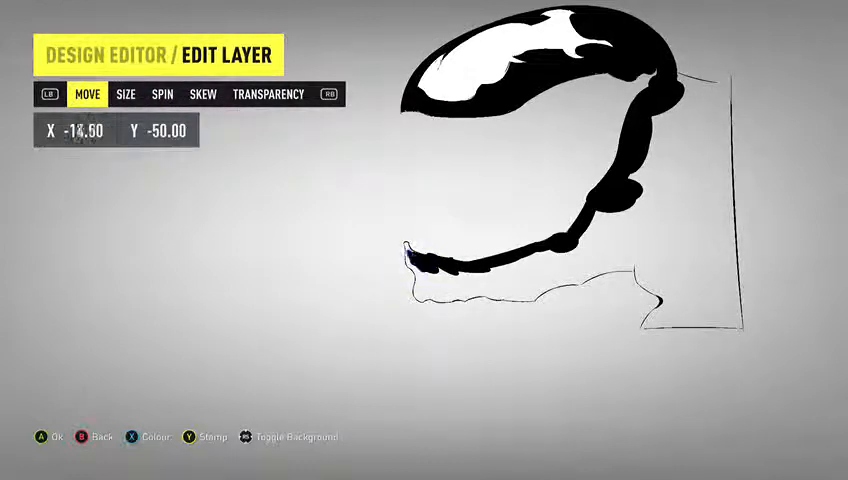
click(162, 94)
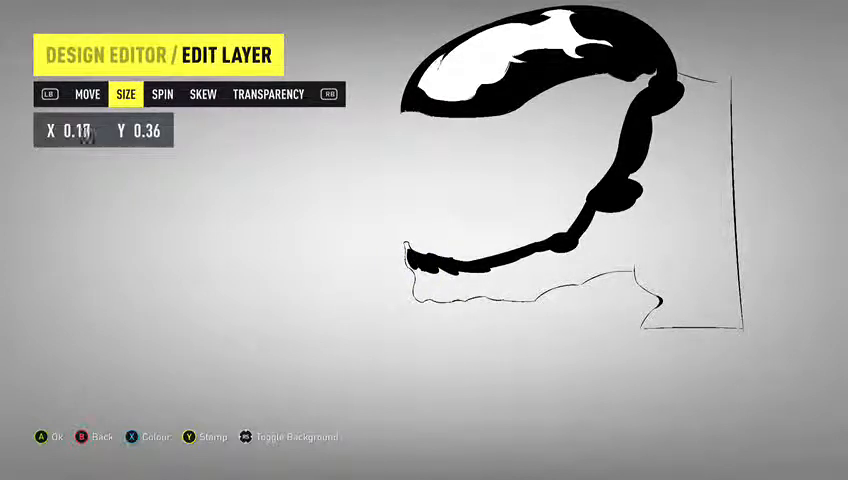
click(88, 94)
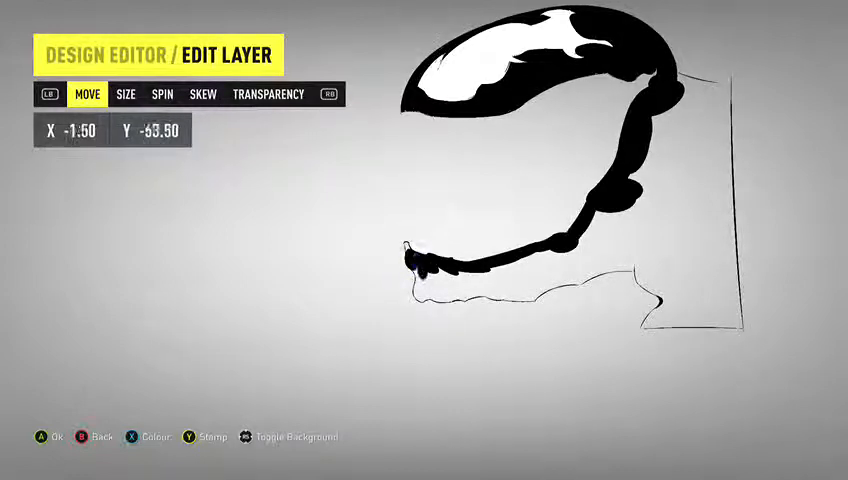
click(160, 94)
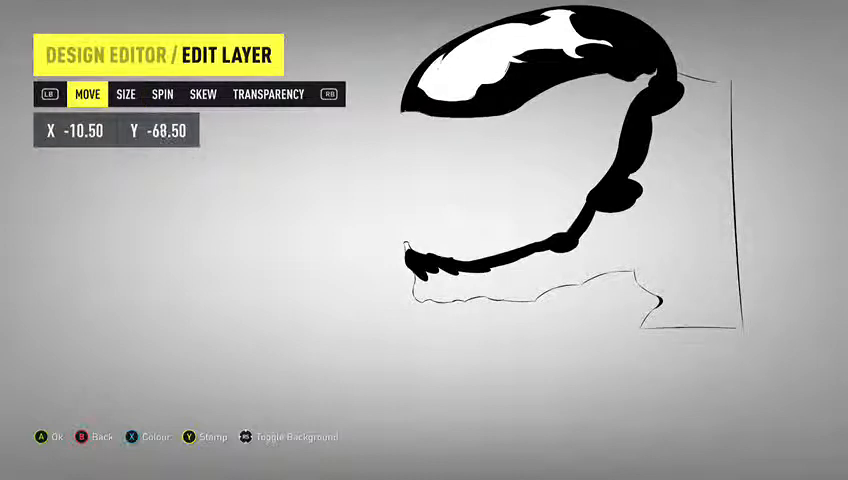
click(160, 94)
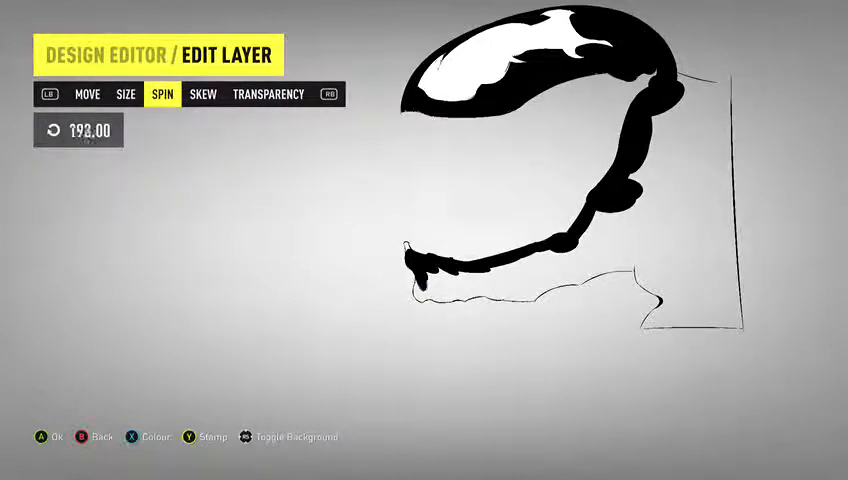
click(88, 94)
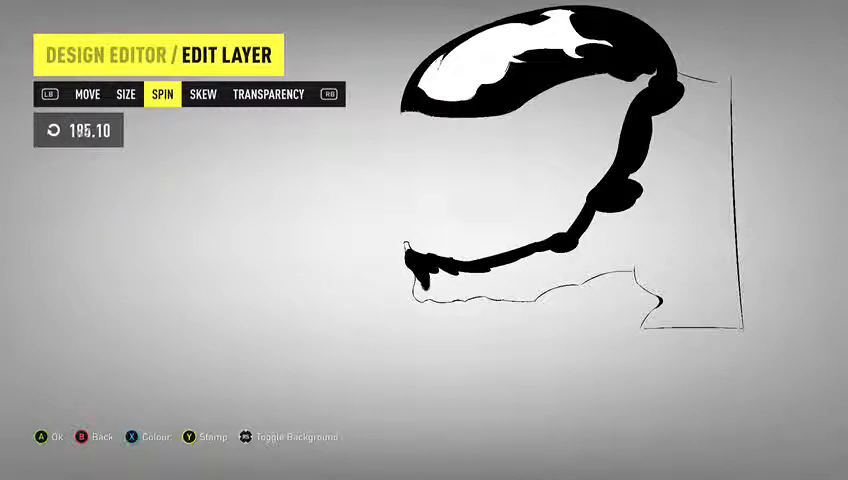
click(88, 94)
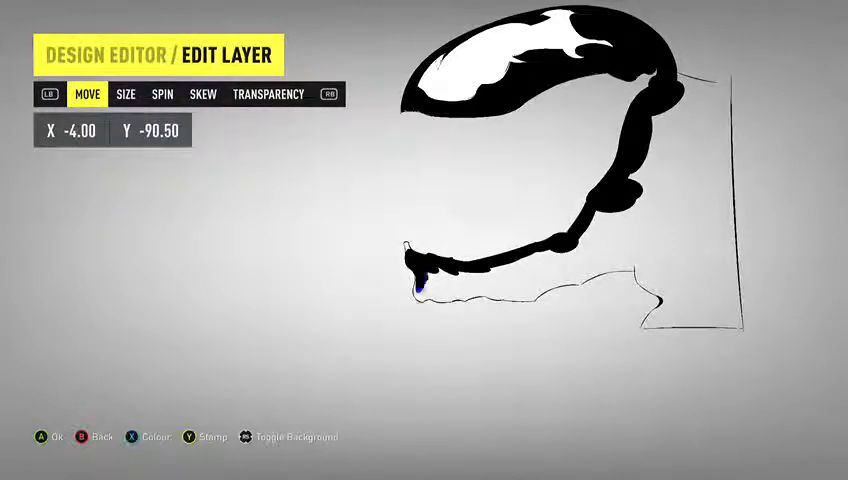
click(162, 94)
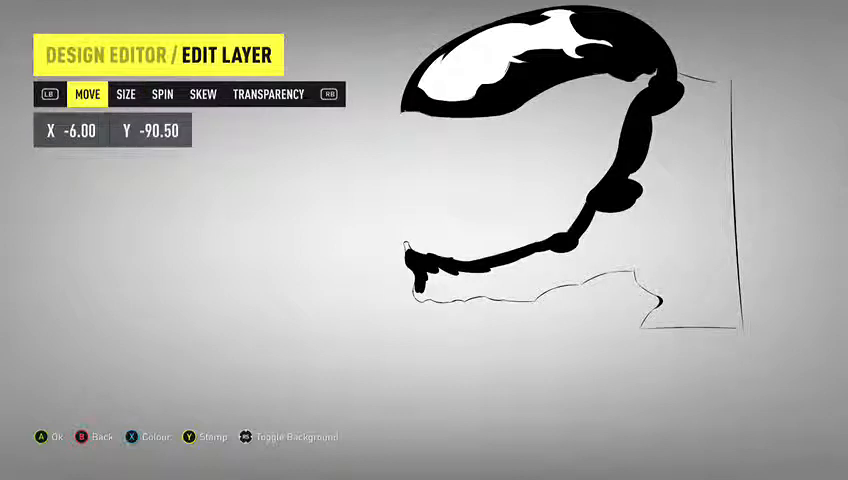
click(126, 94)
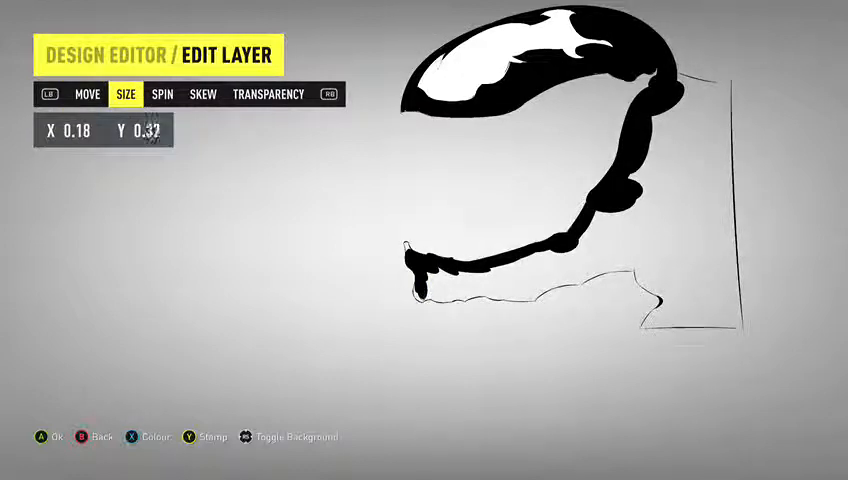
- Select the Venom head layers as a group and adjust their position with Edit Group Move
click(88, 94)
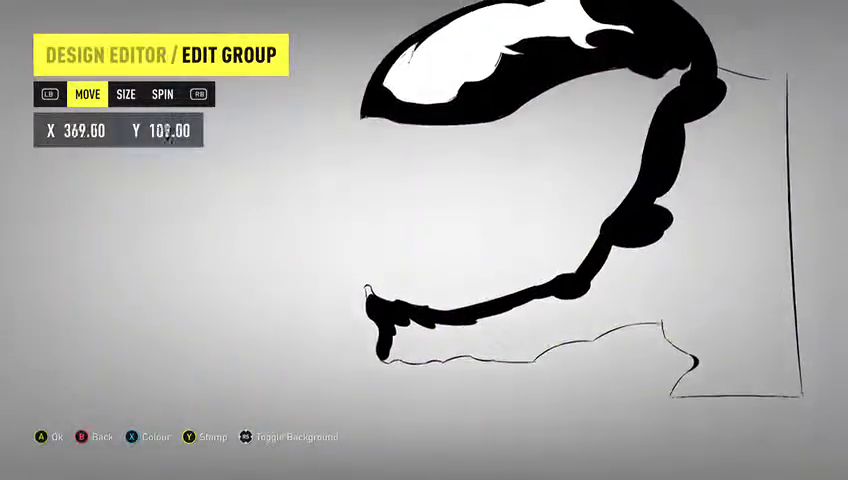
click(126, 94)
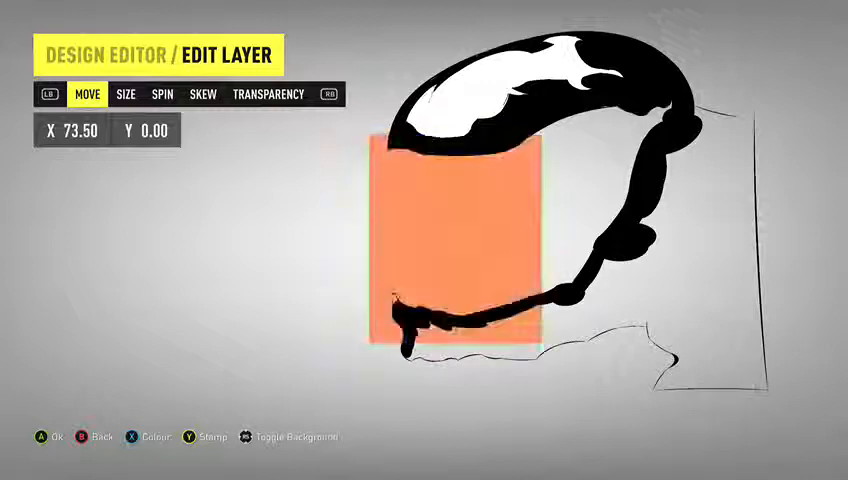
- Add an orange rectangle layer and review the 257-layer stack in Layer Select
key(b)
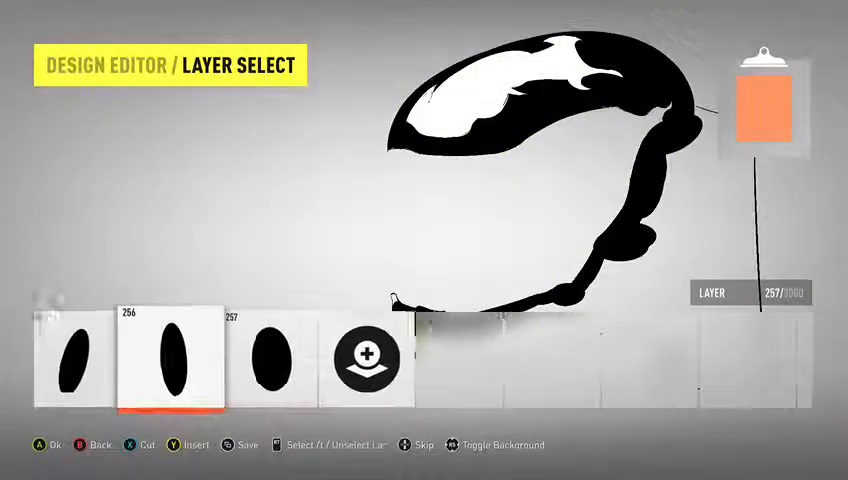
click(180, 360)
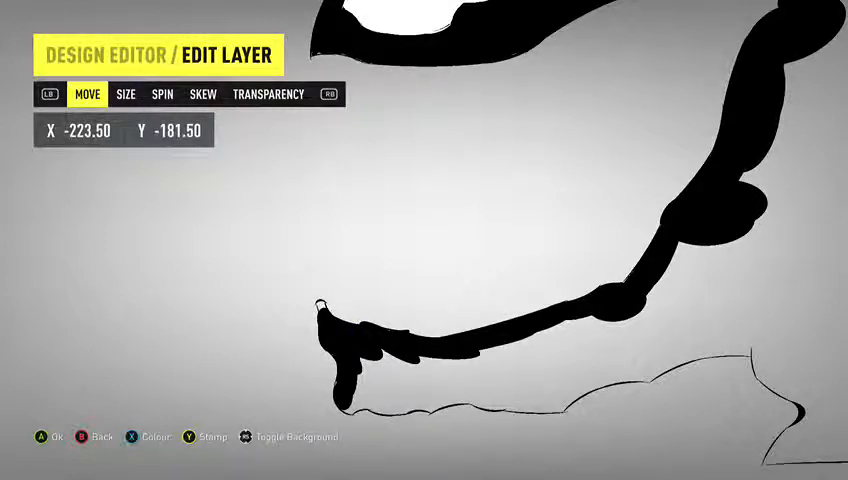
- Shrink the new shape and place it at the jaw's bottom-left tip, about X -112, Y -376
click(160, 94)
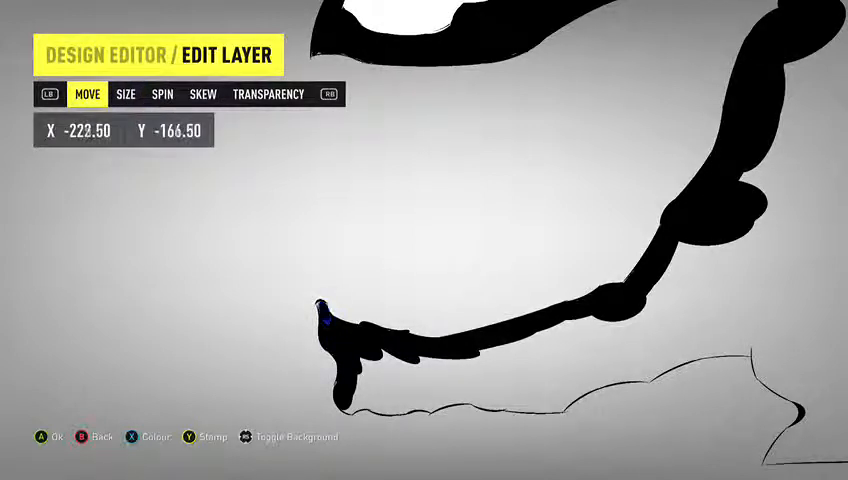
click(126, 94)
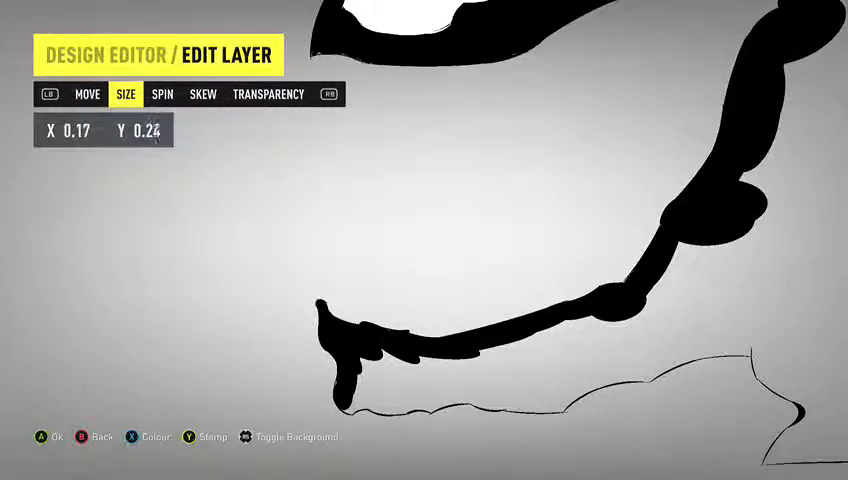
click(160, 94)
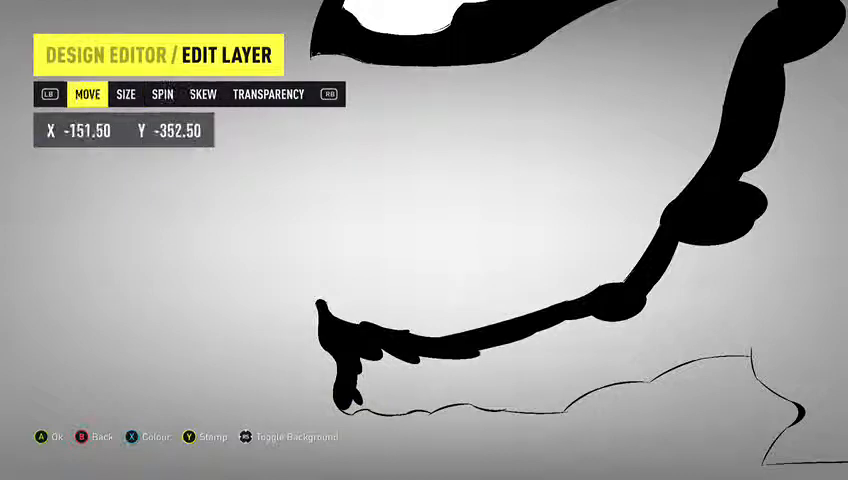
click(160, 94)
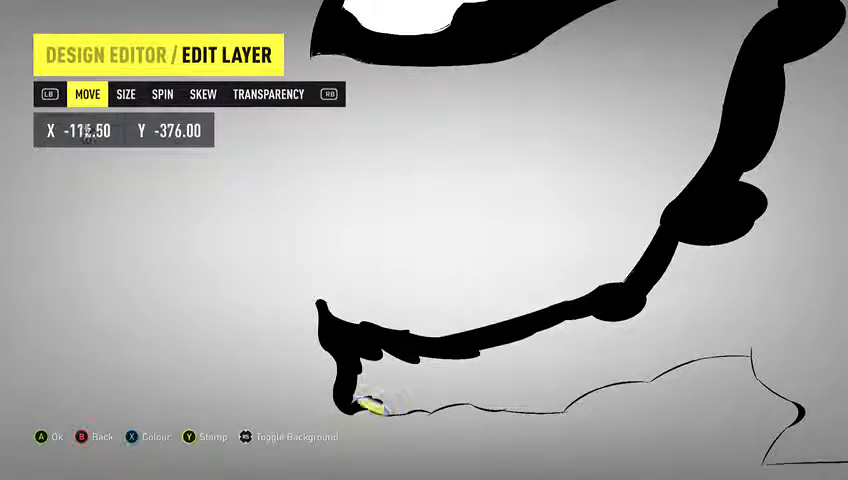
- Fill the lower jaw with sized black shapes from its left end to about X 274
click(128, 94)
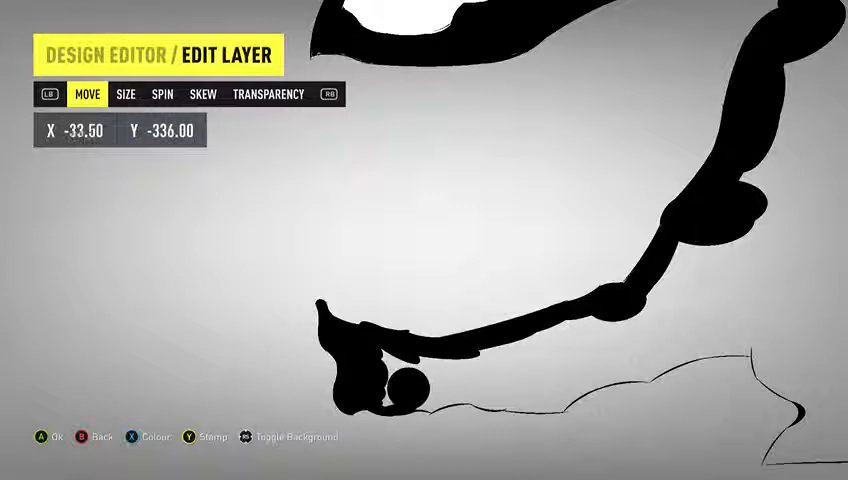
click(126, 94)
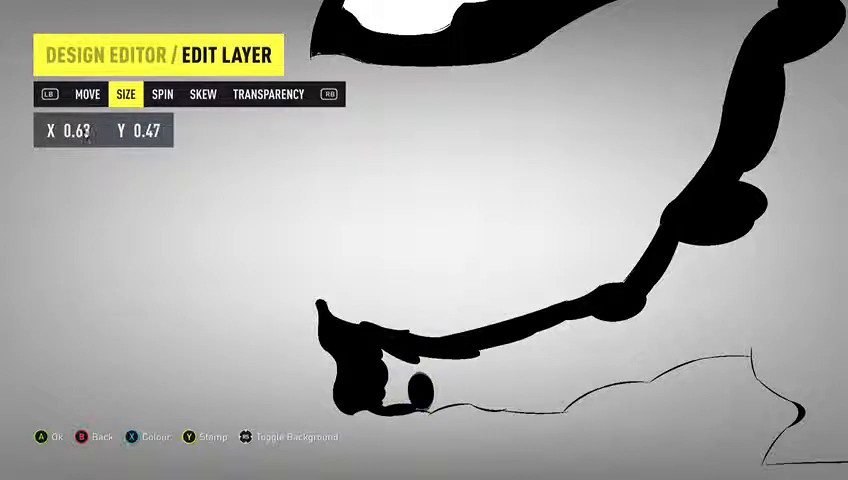
click(86, 94)
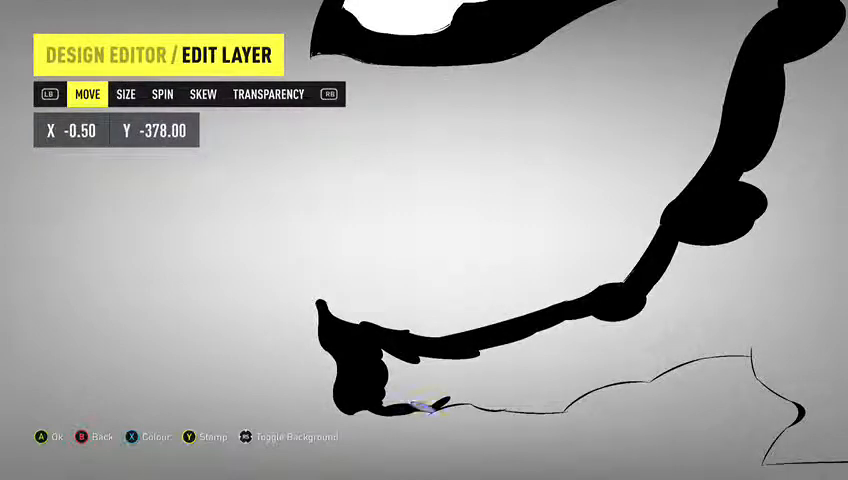
click(126, 94)
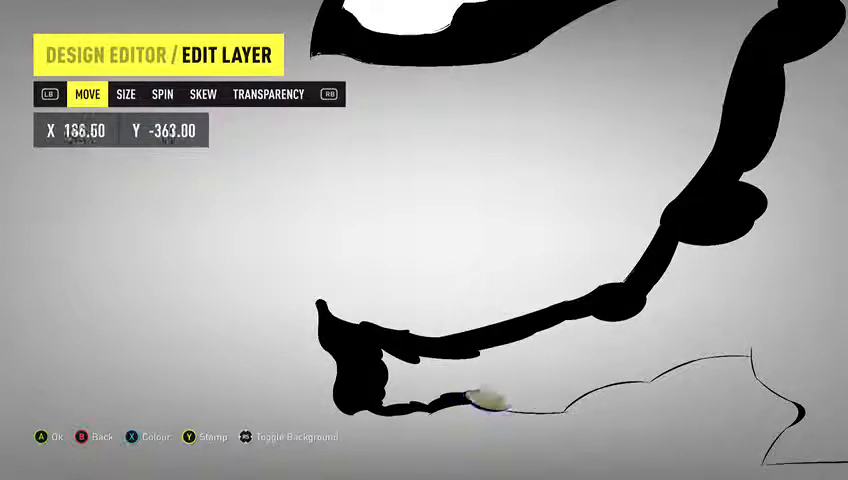
click(126, 94)
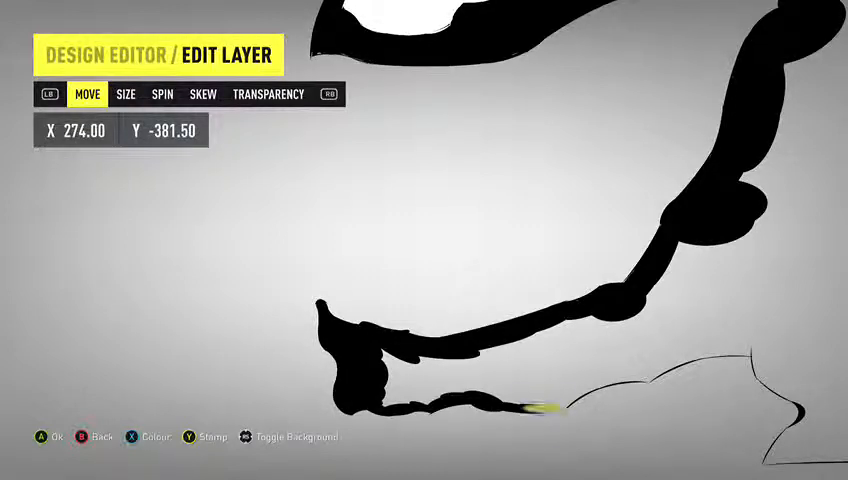
click(162, 94)
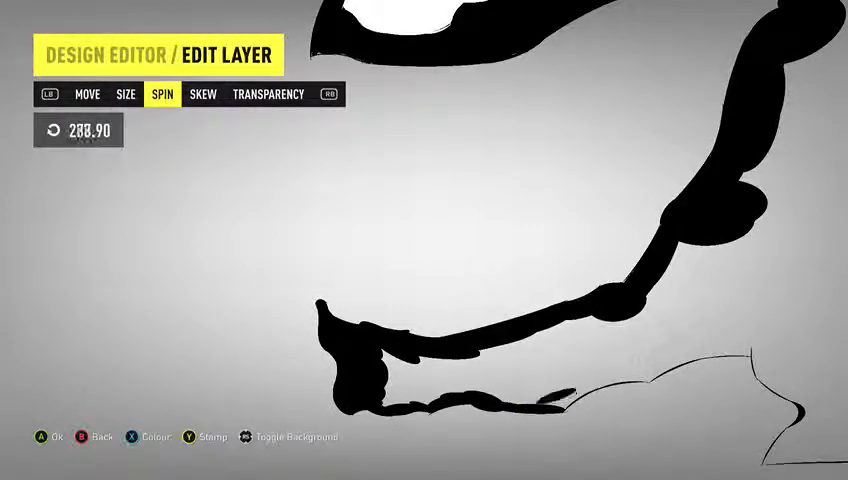
- Extend the black jaw fill rightward with rotated, resized shapes giving jagged tooth-like edges
click(86, 94)
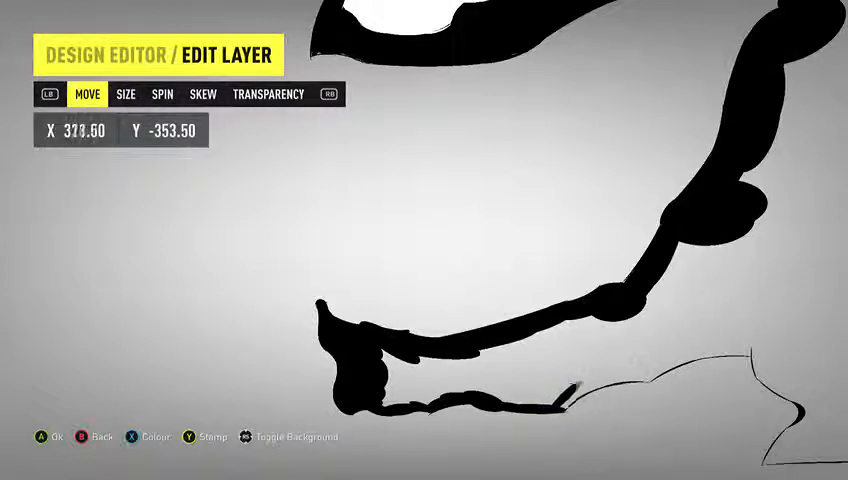
click(126, 94)
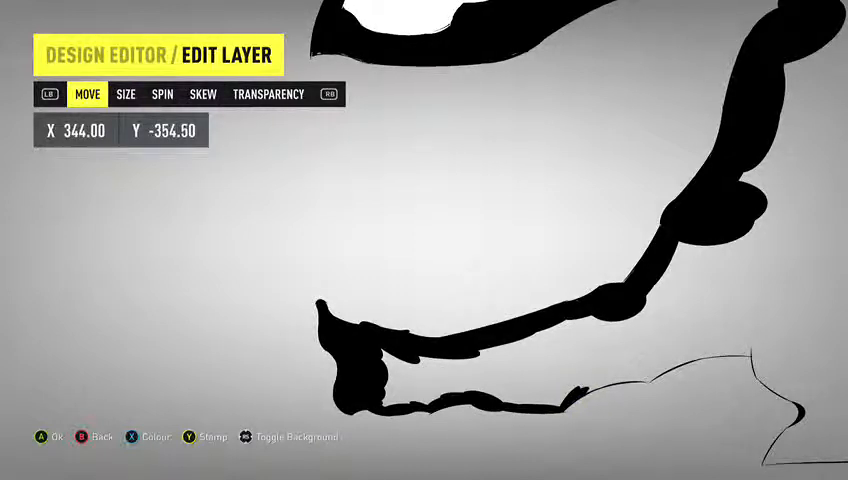
click(160, 94)
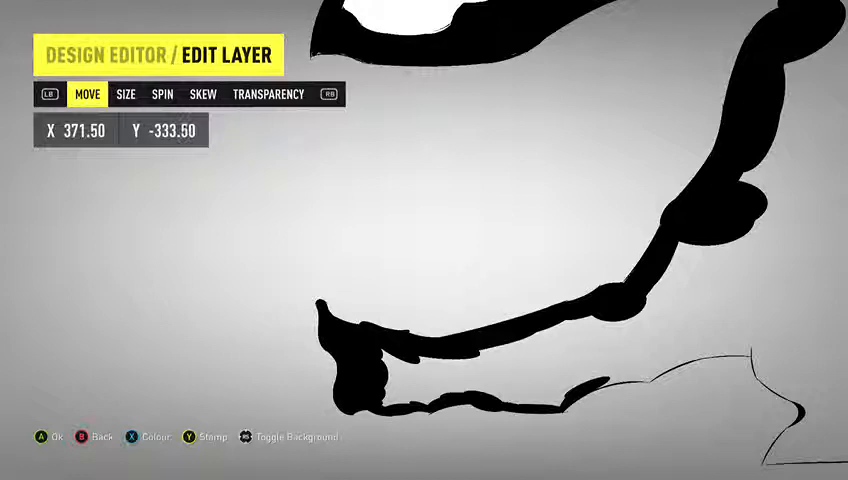
click(160, 94)
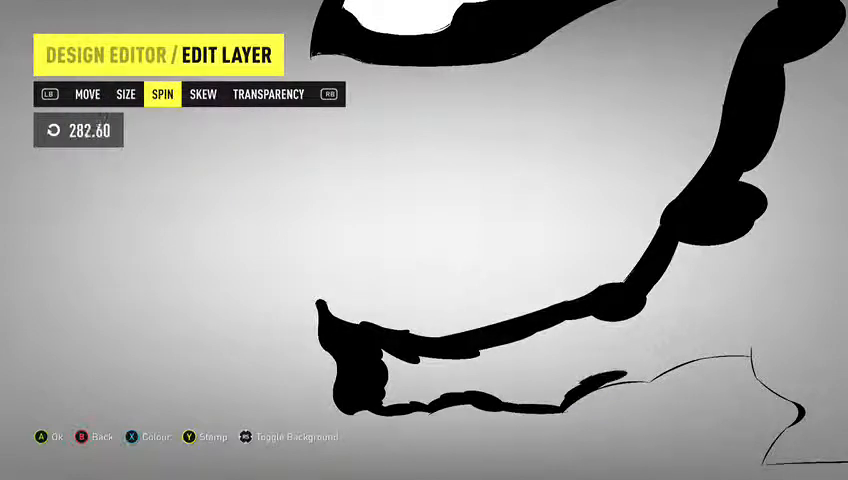
click(88, 94)
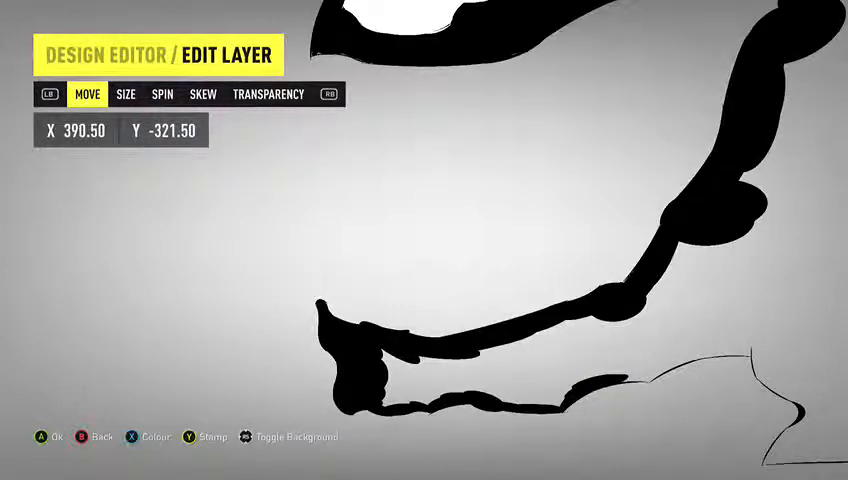
click(126, 92)
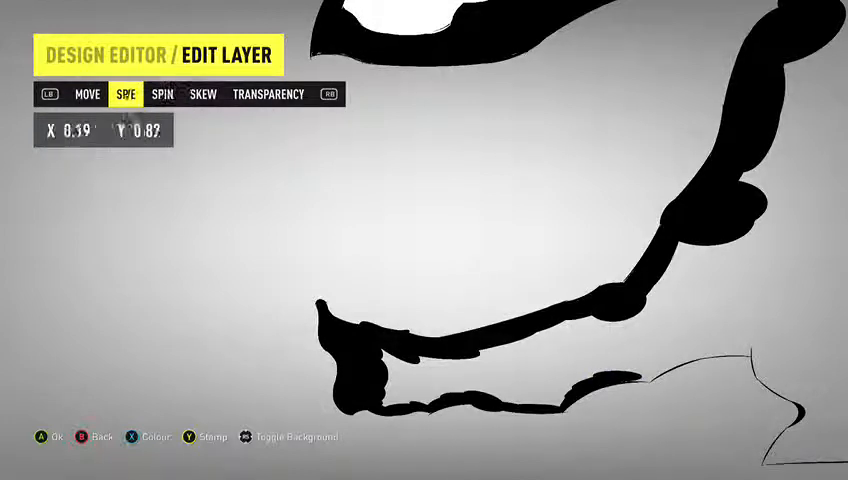
key(LB)
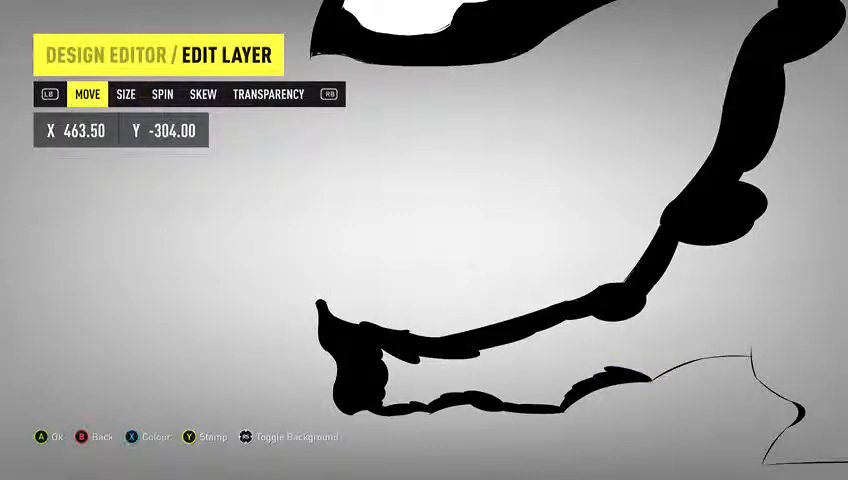
- Skew, rotate and place the remaining shapes out to the jaw's right end near X 791, Y -311
click(126, 94)
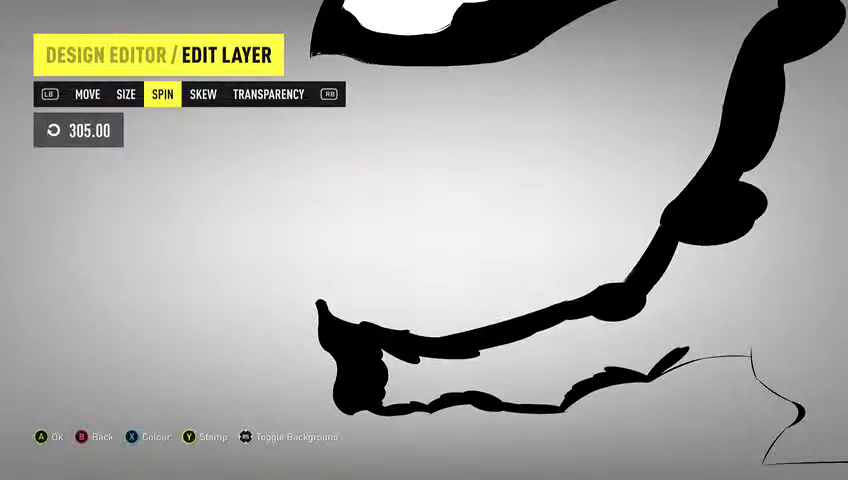
click(202, 94)
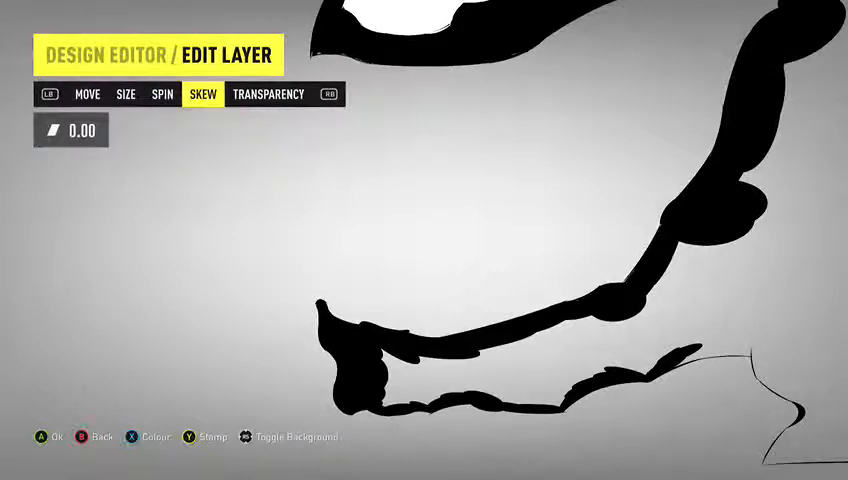
click(126, 94)
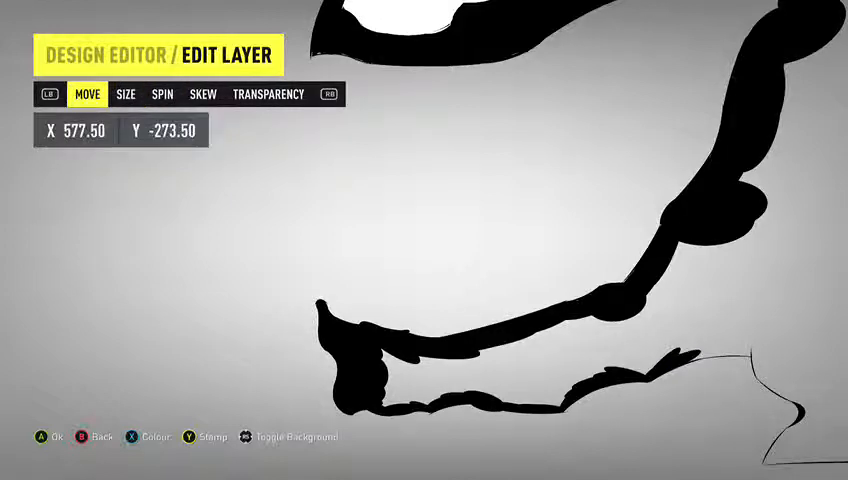
click(126, 94)
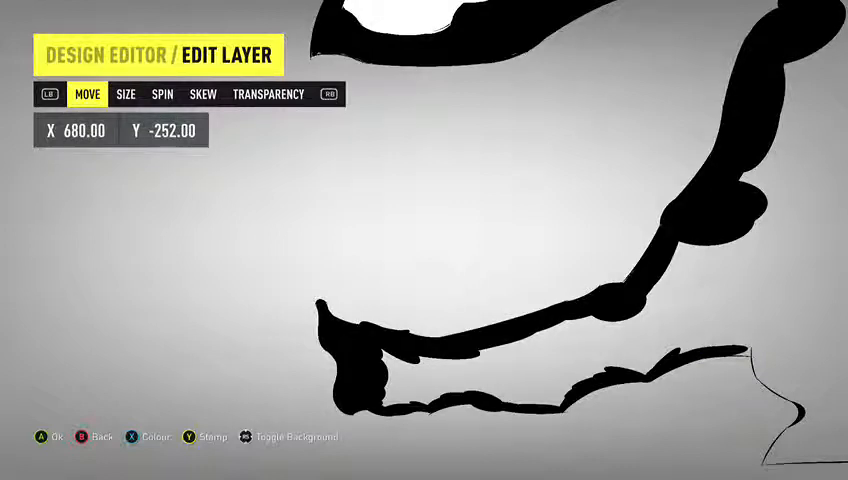
click(162, 94)
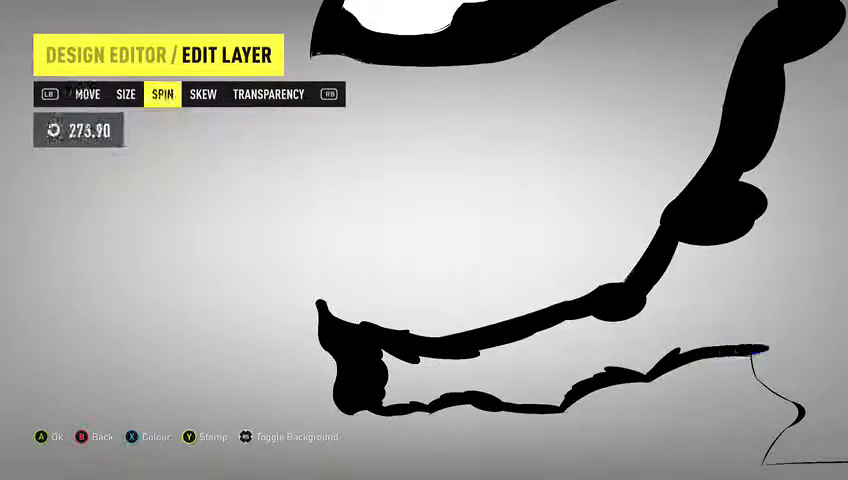
click(88, 94)
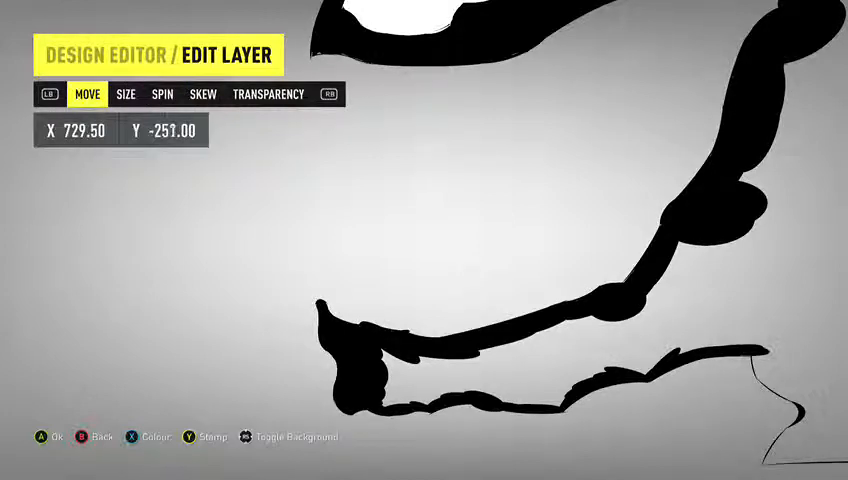
click(160, 94)
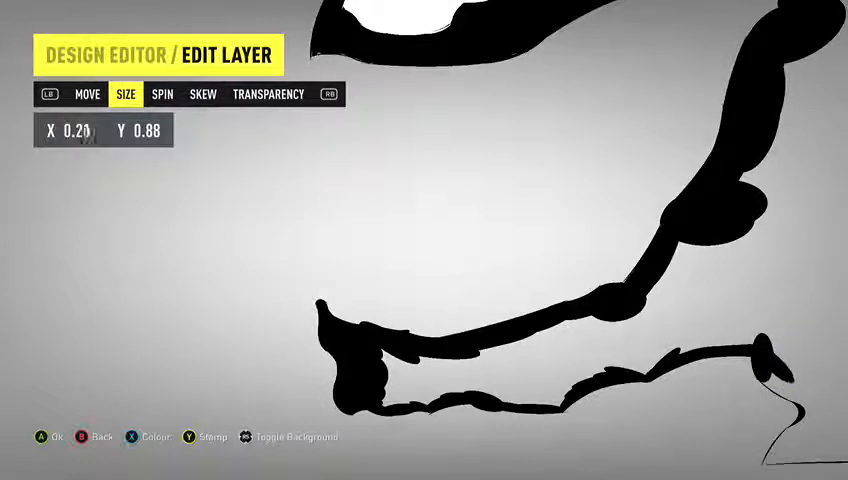
click(88, 94)
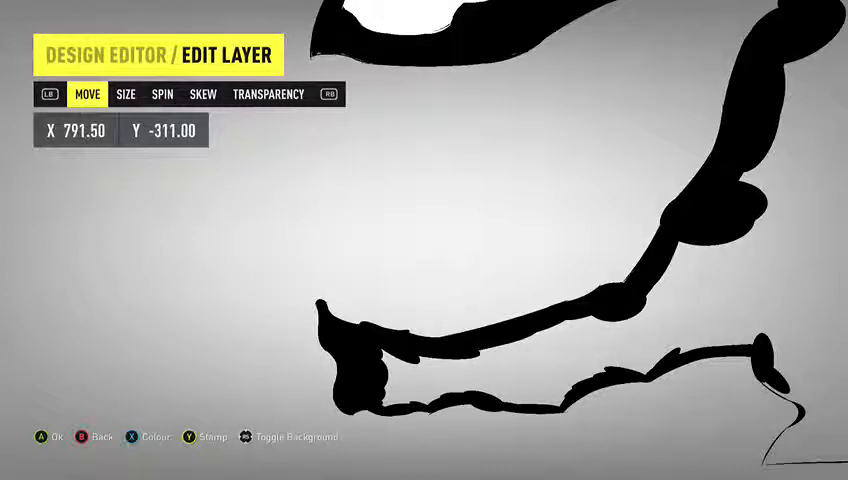